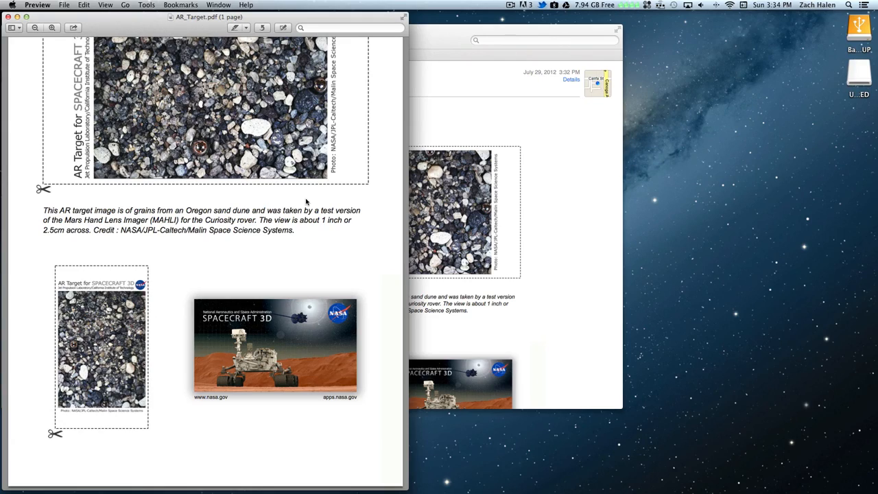
Bring up Preview's File menu for AR_Target.pdf to reach the Print command.
scroll("up", 3)
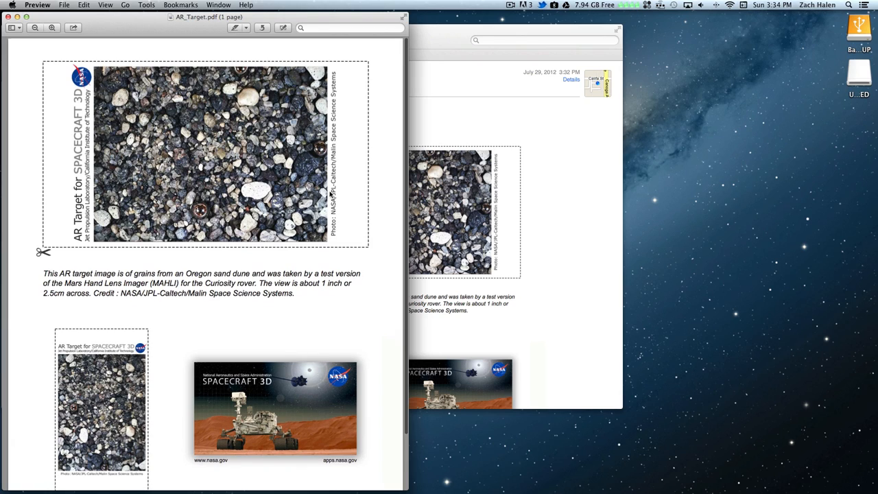
mouse_move(52, 27)
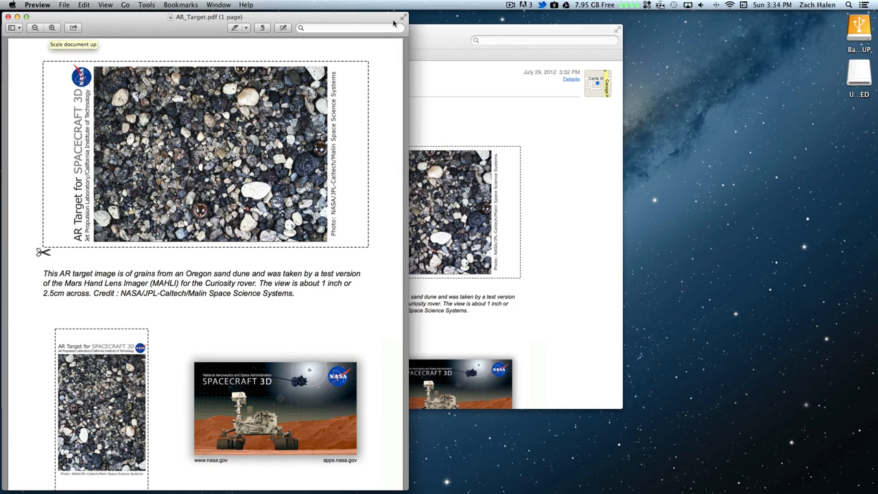
left_click(63, 6)
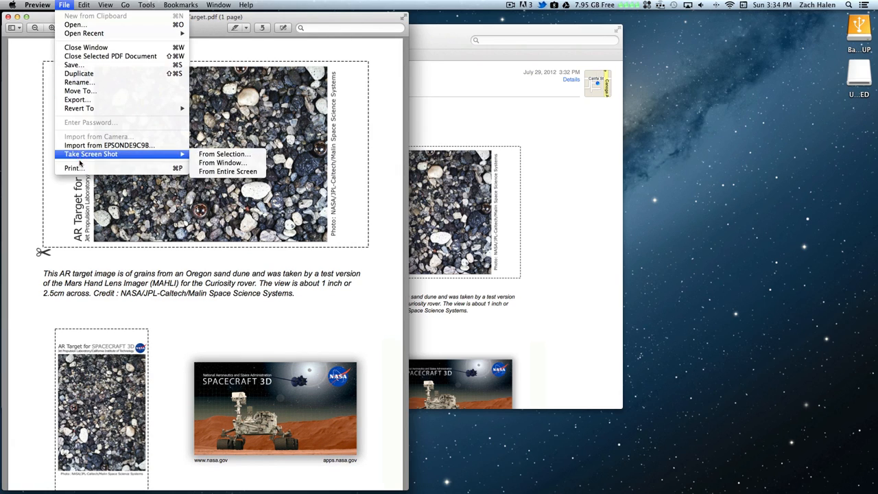